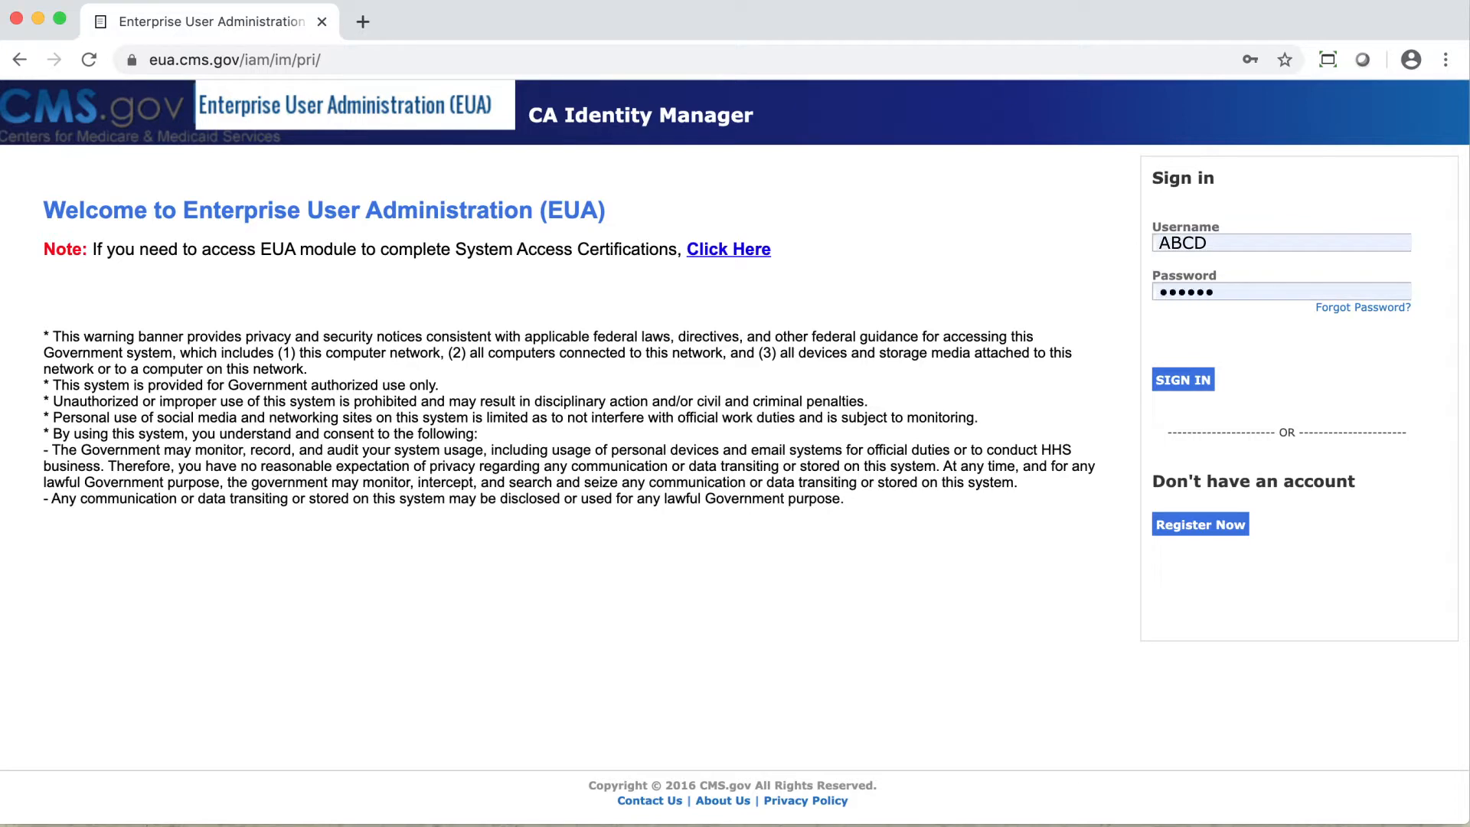
Sign in to EUA to reach the home work list with one pending request
left_click(1181, 380)
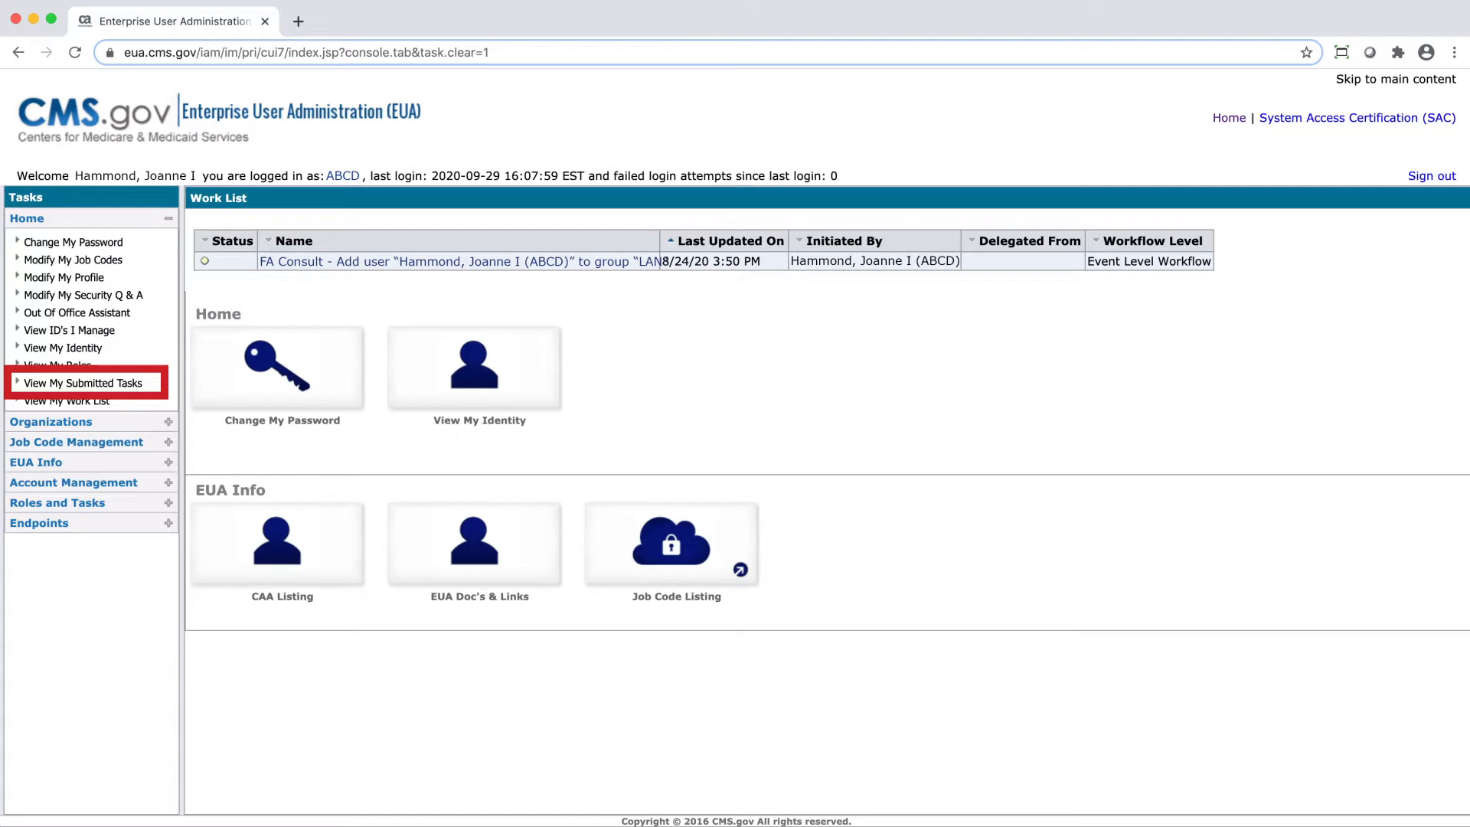
Search my submitted tasks with the 'Submitted between' date filter unchecked
left_click(83, 382)
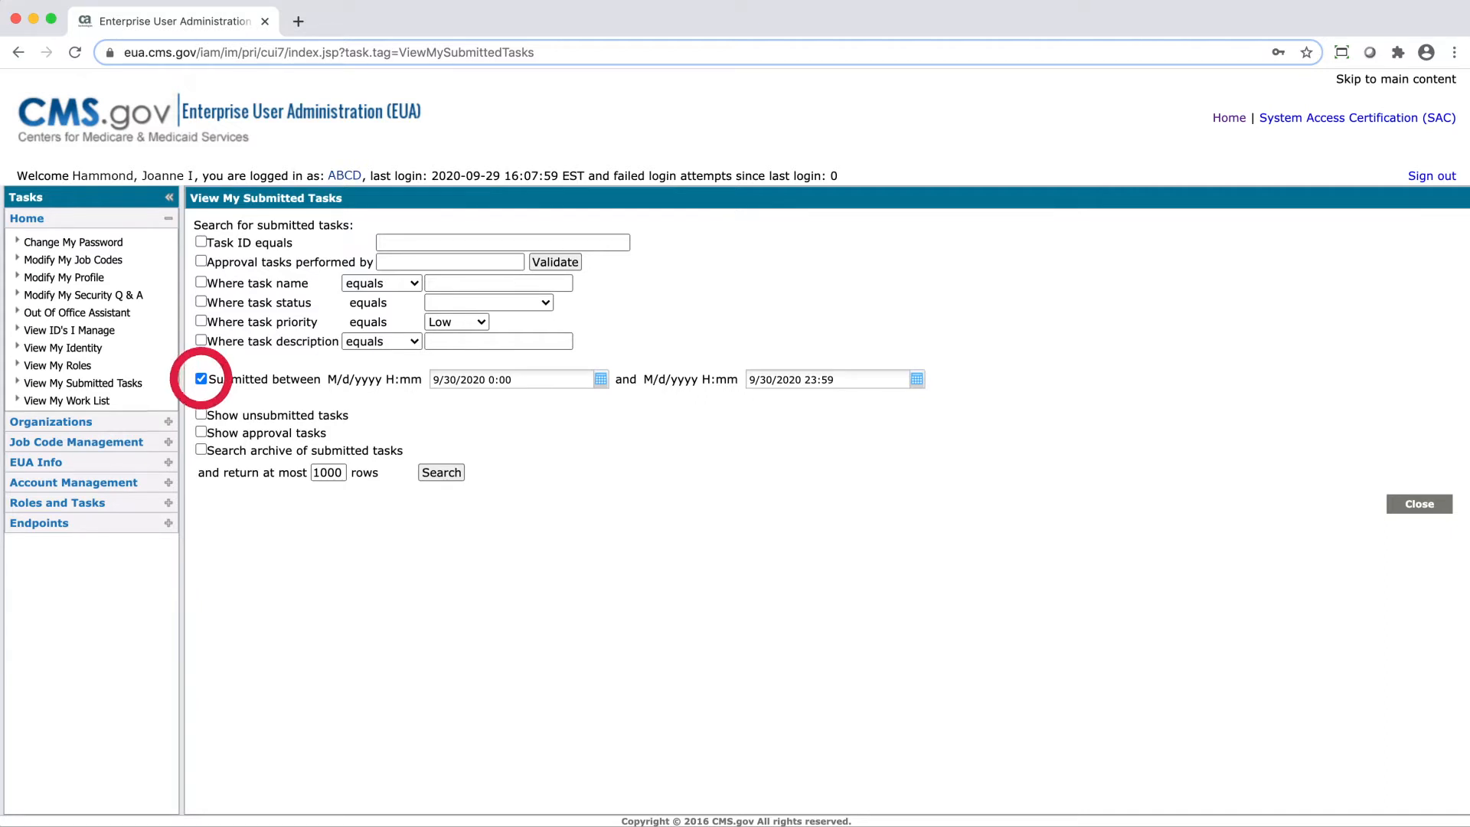
left_click(201, 379)
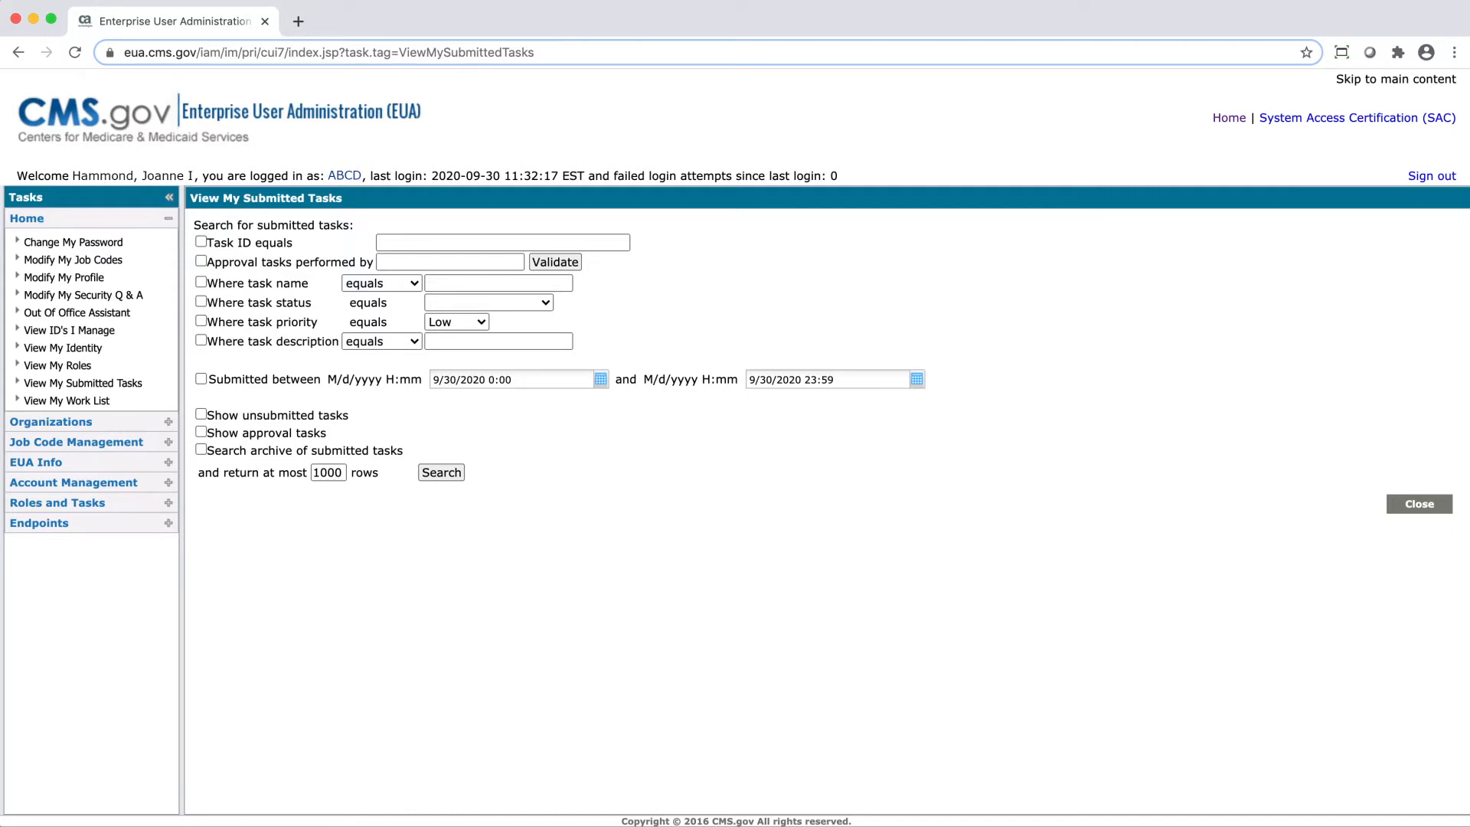
left_click(600, 378)
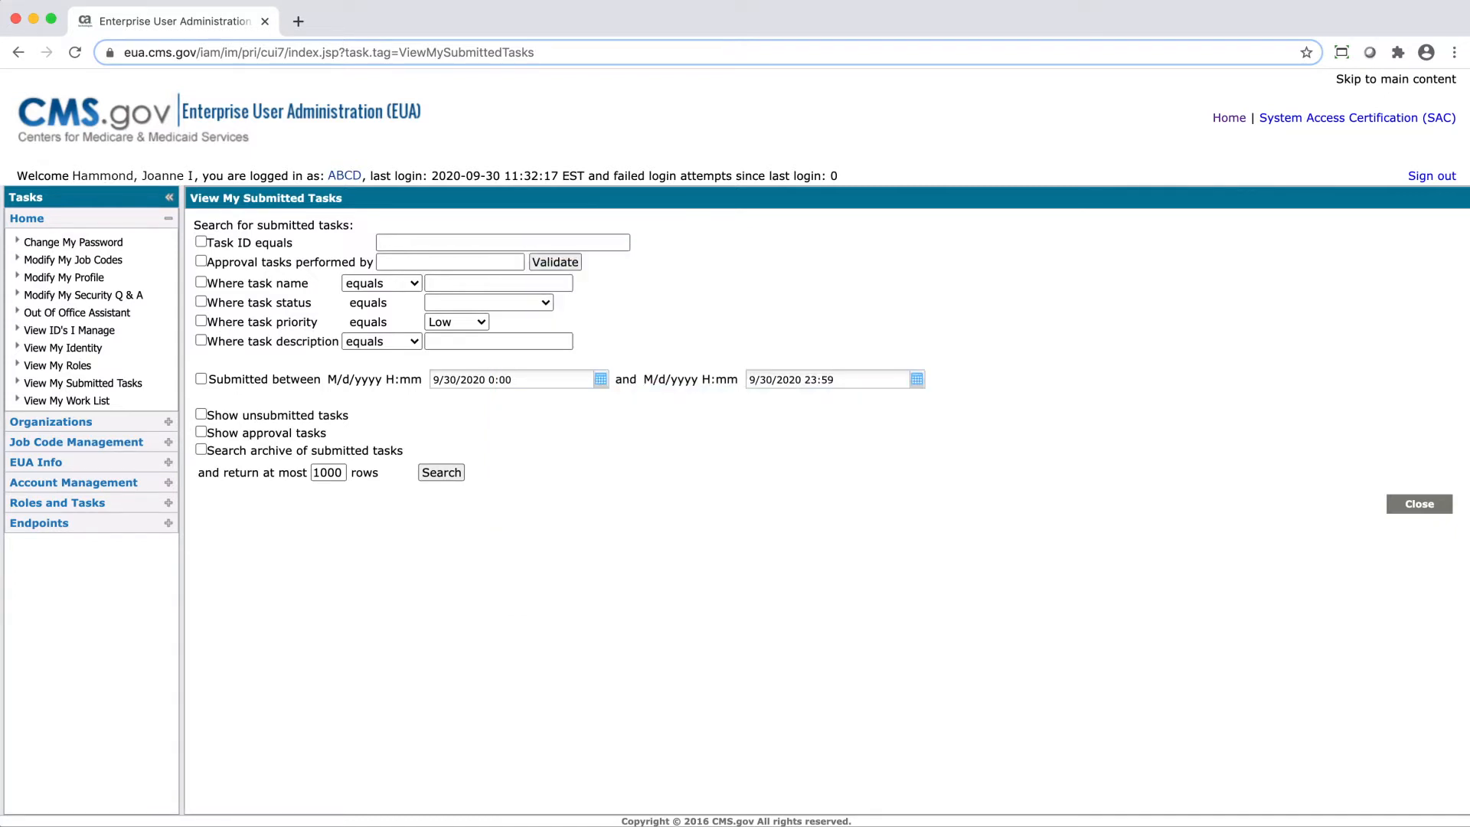
left_click(200, 449)
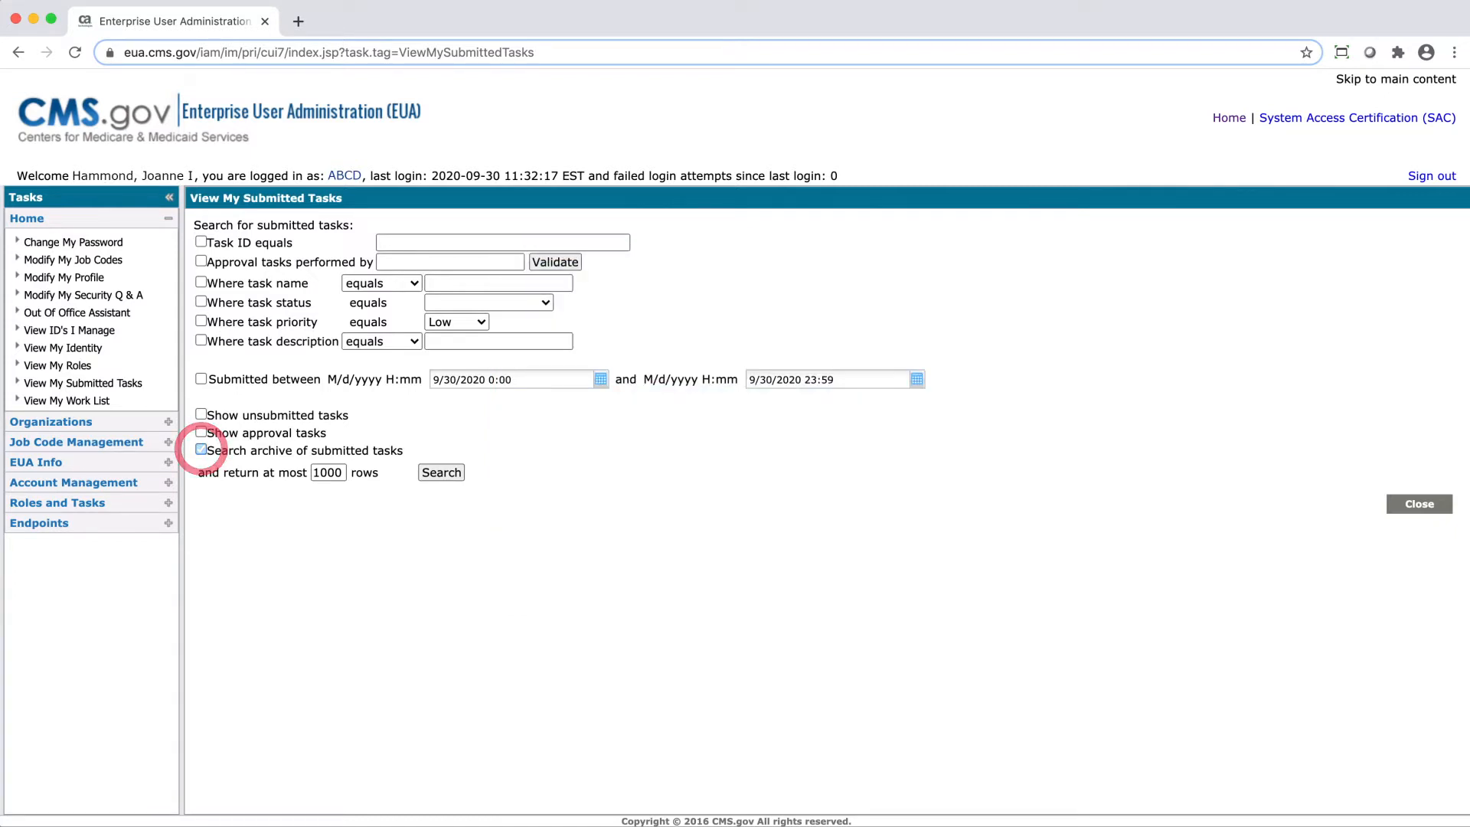
left_click(200, 450)
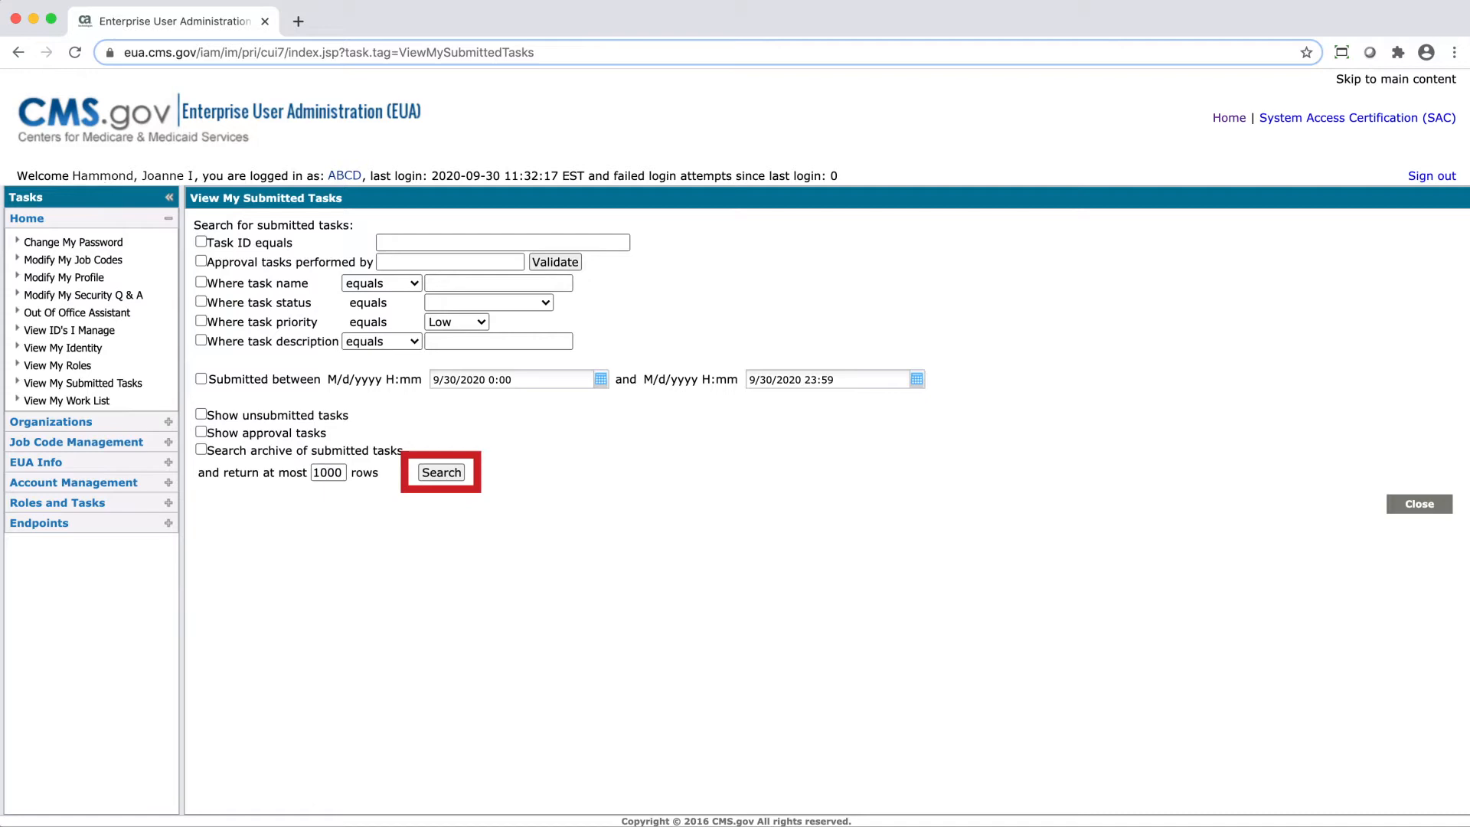
left_click(441, 472)
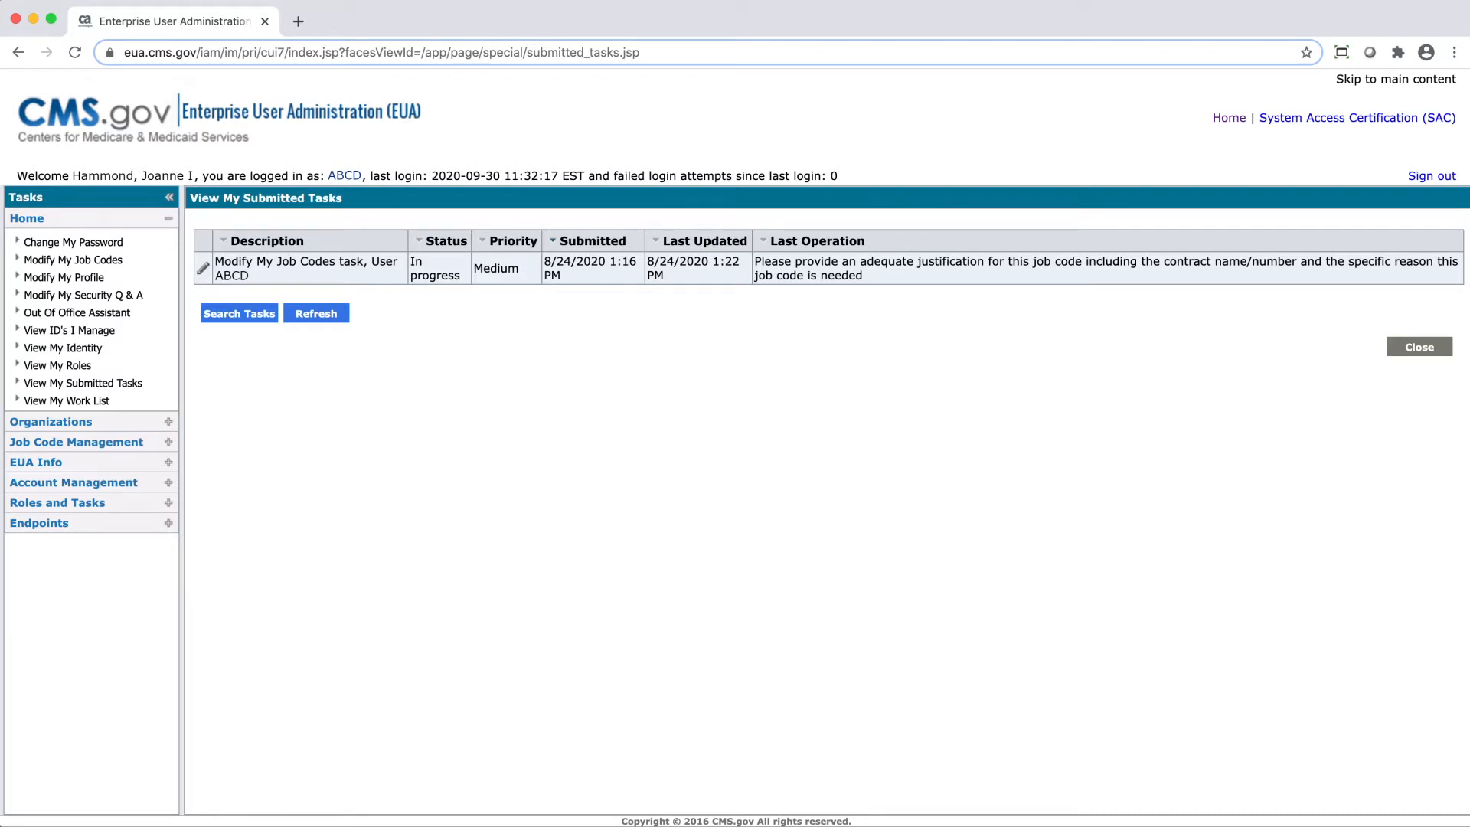
Open Task Details for the in-progress Modify My Job Codes task
left_click(202, 267)
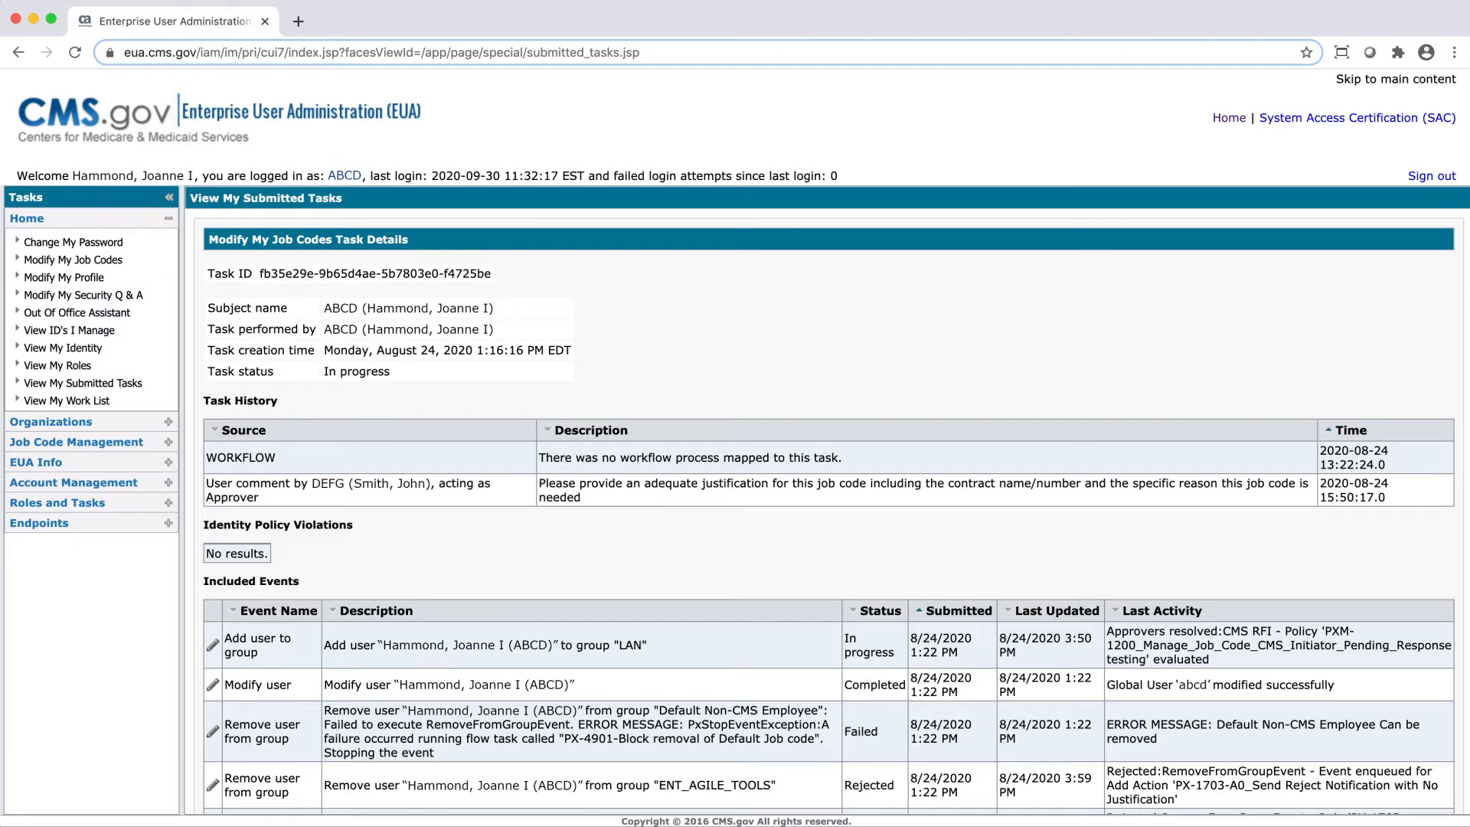
Scroll through the Add user to group event's Event History, then close it
left_click(214, 643)
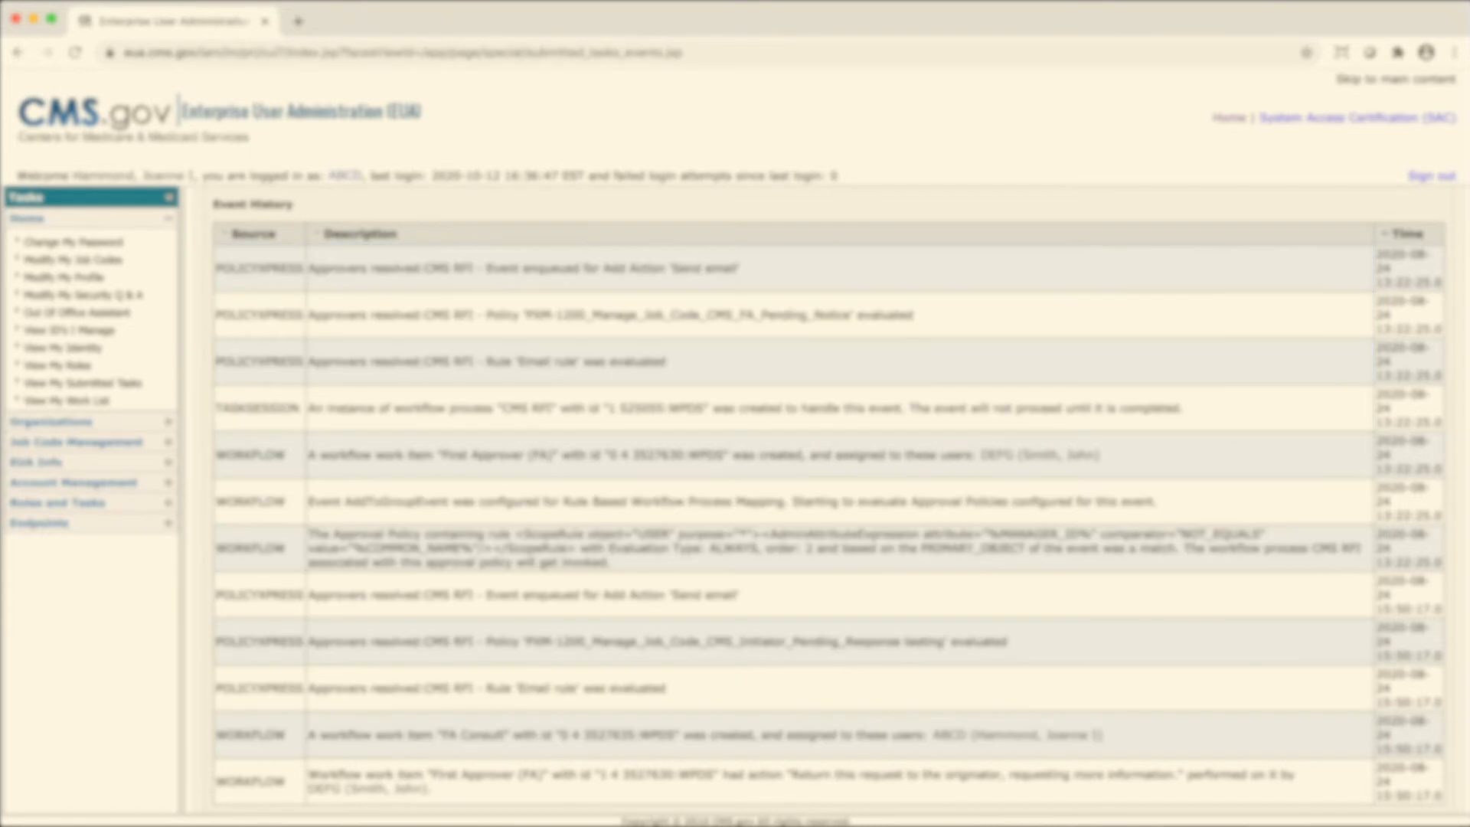
left_click(790, 455)
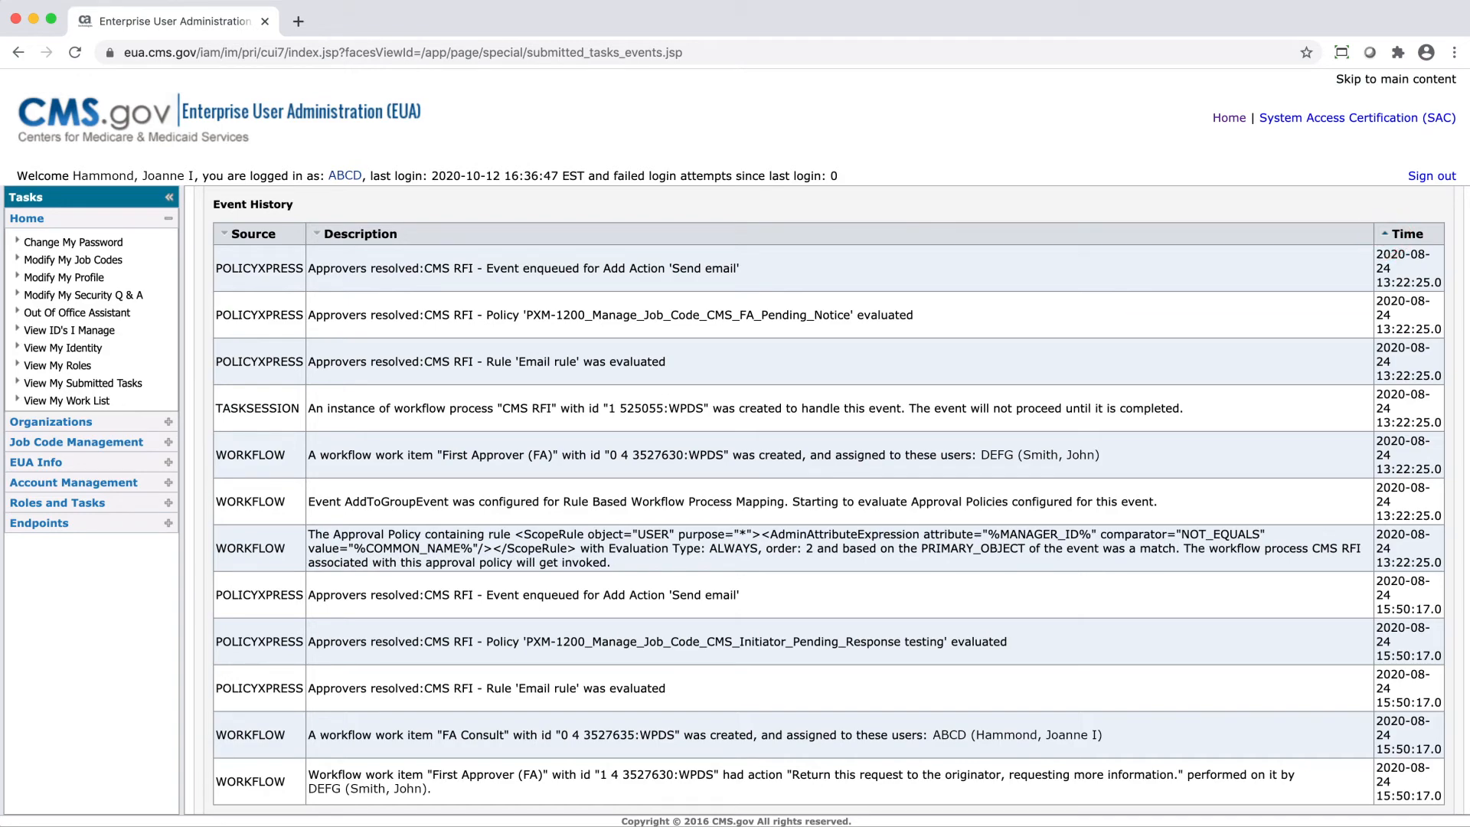
scroll("down", 3)
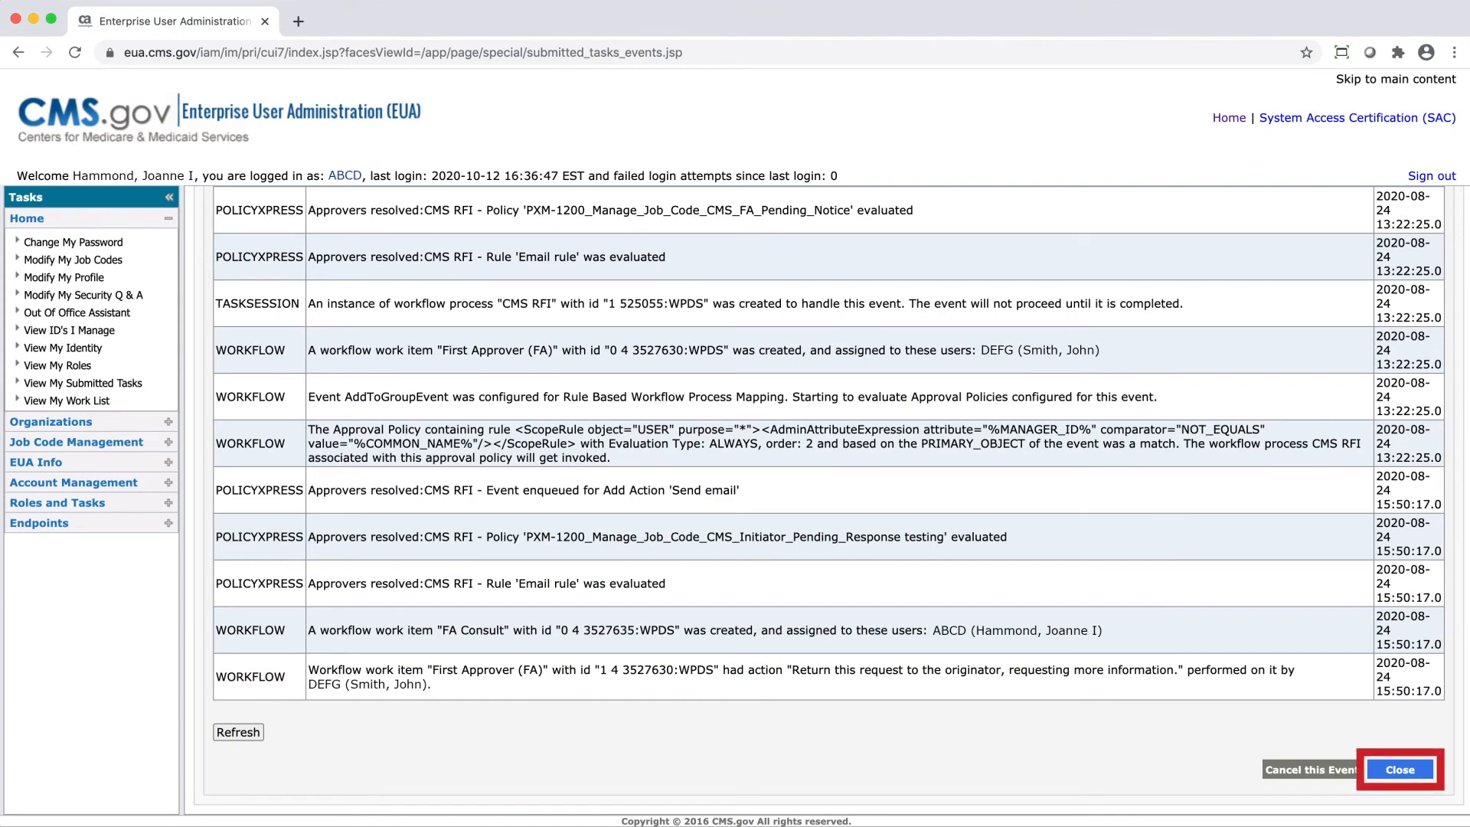
left_click(1398, 769)
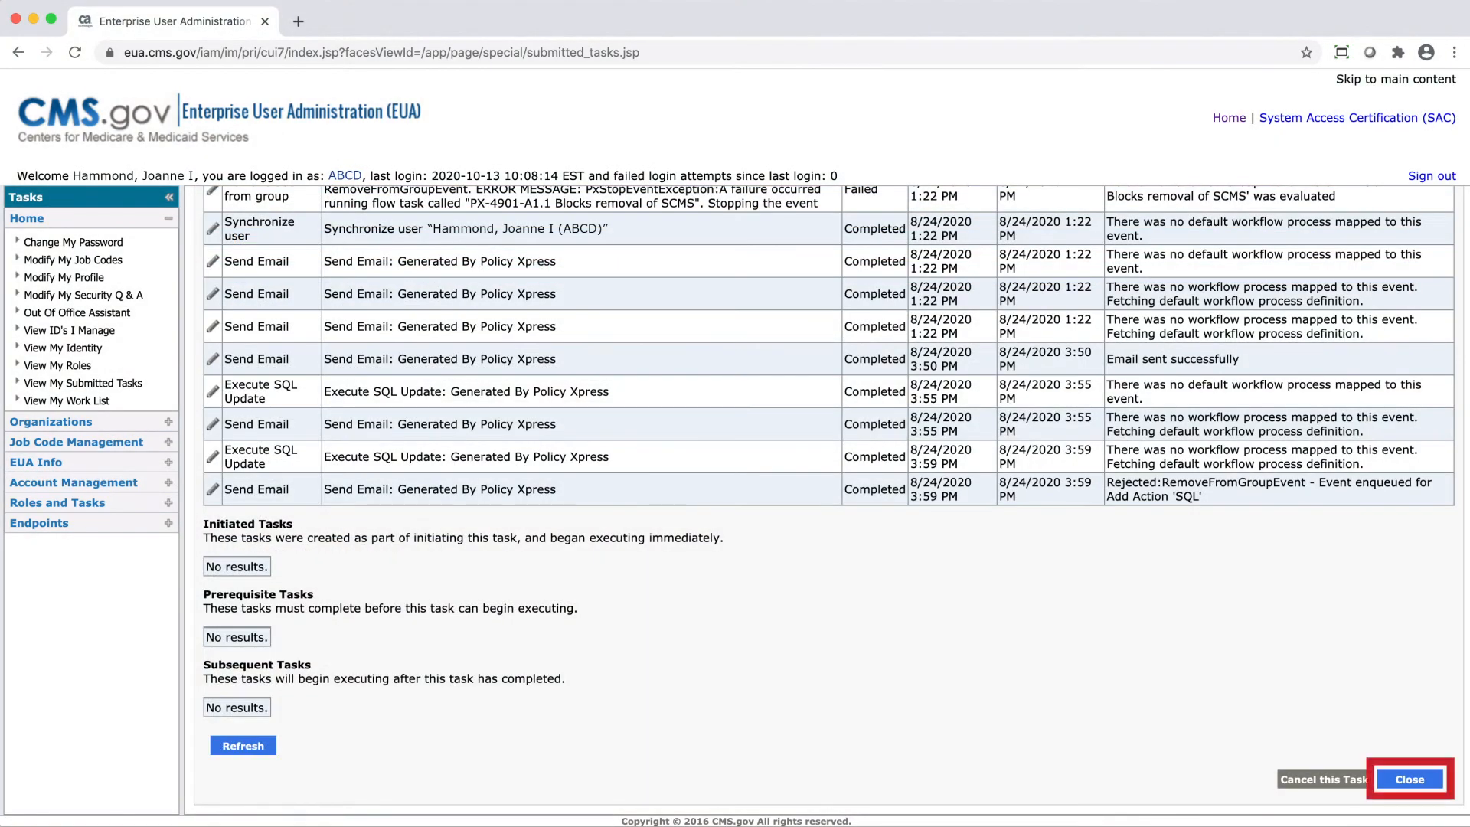
Close Task Details and Event History to return to the home work list
left_click(1408, 779)
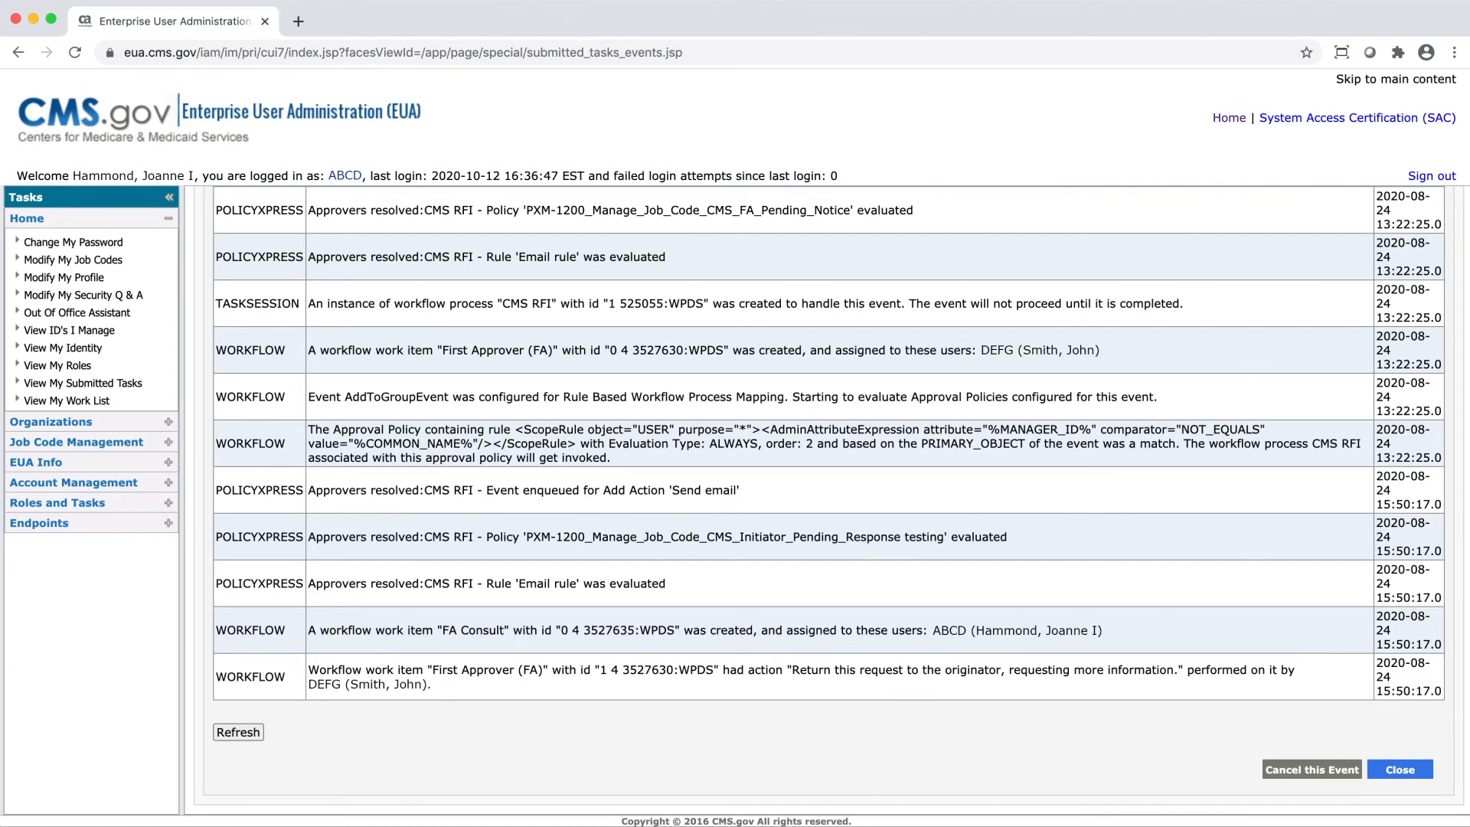
left_click(1398, 768)
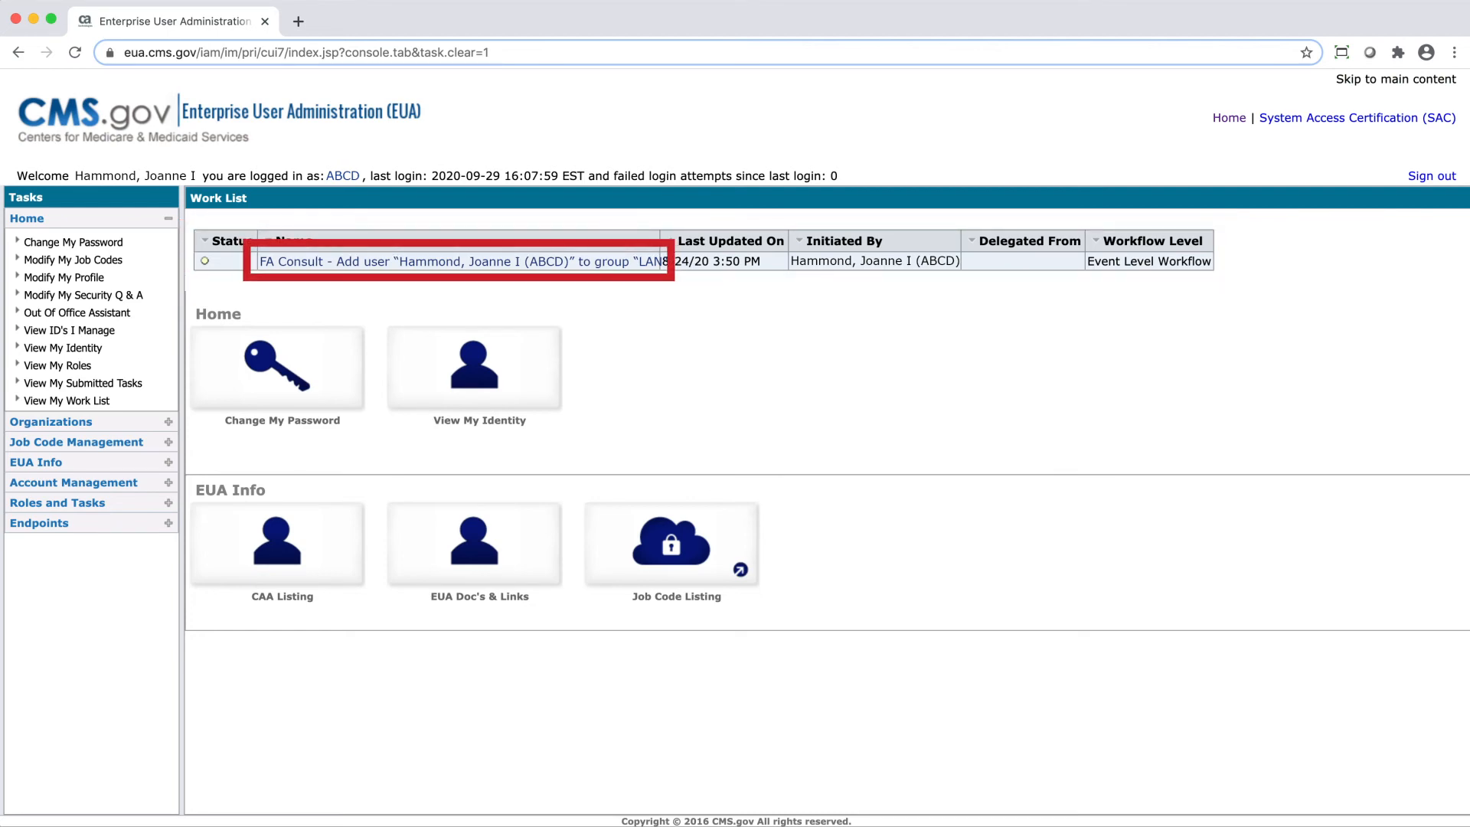
Enter 'Requesting this job co…' justification on the FA Consult item and return it
left_click(459, 260)
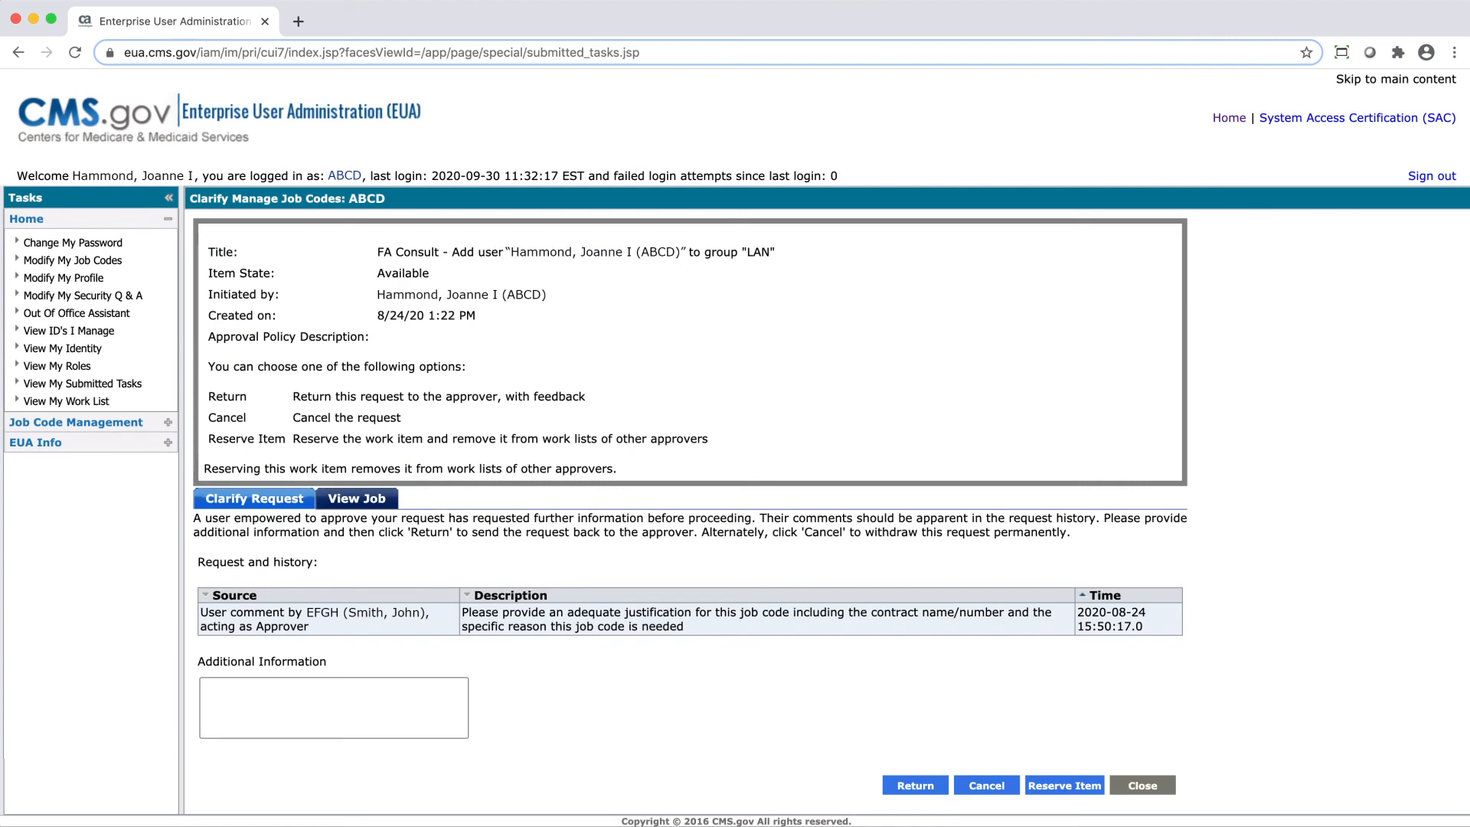
type("Requesting this job code in order to")
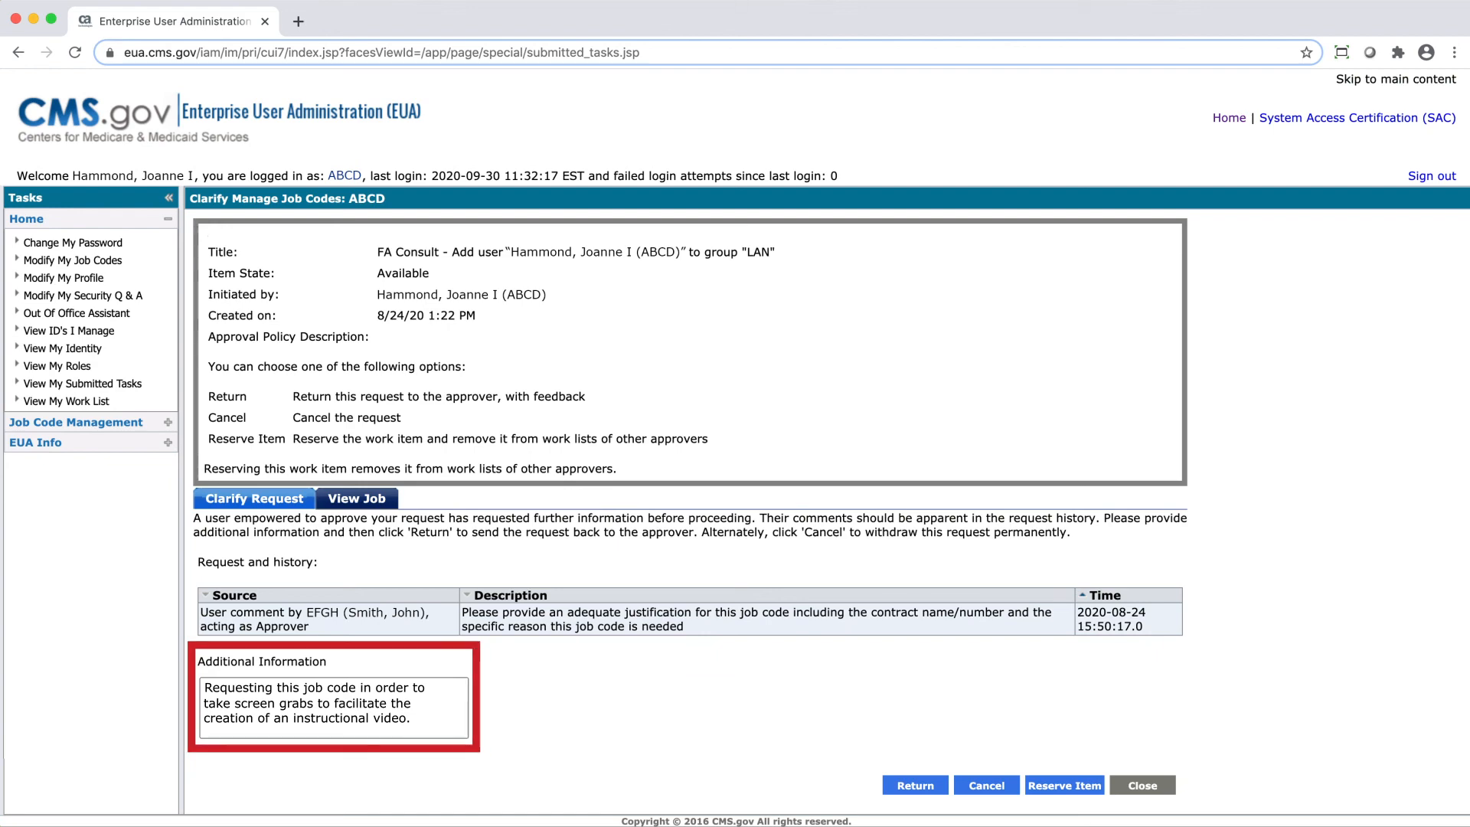
left_click(914, 785)
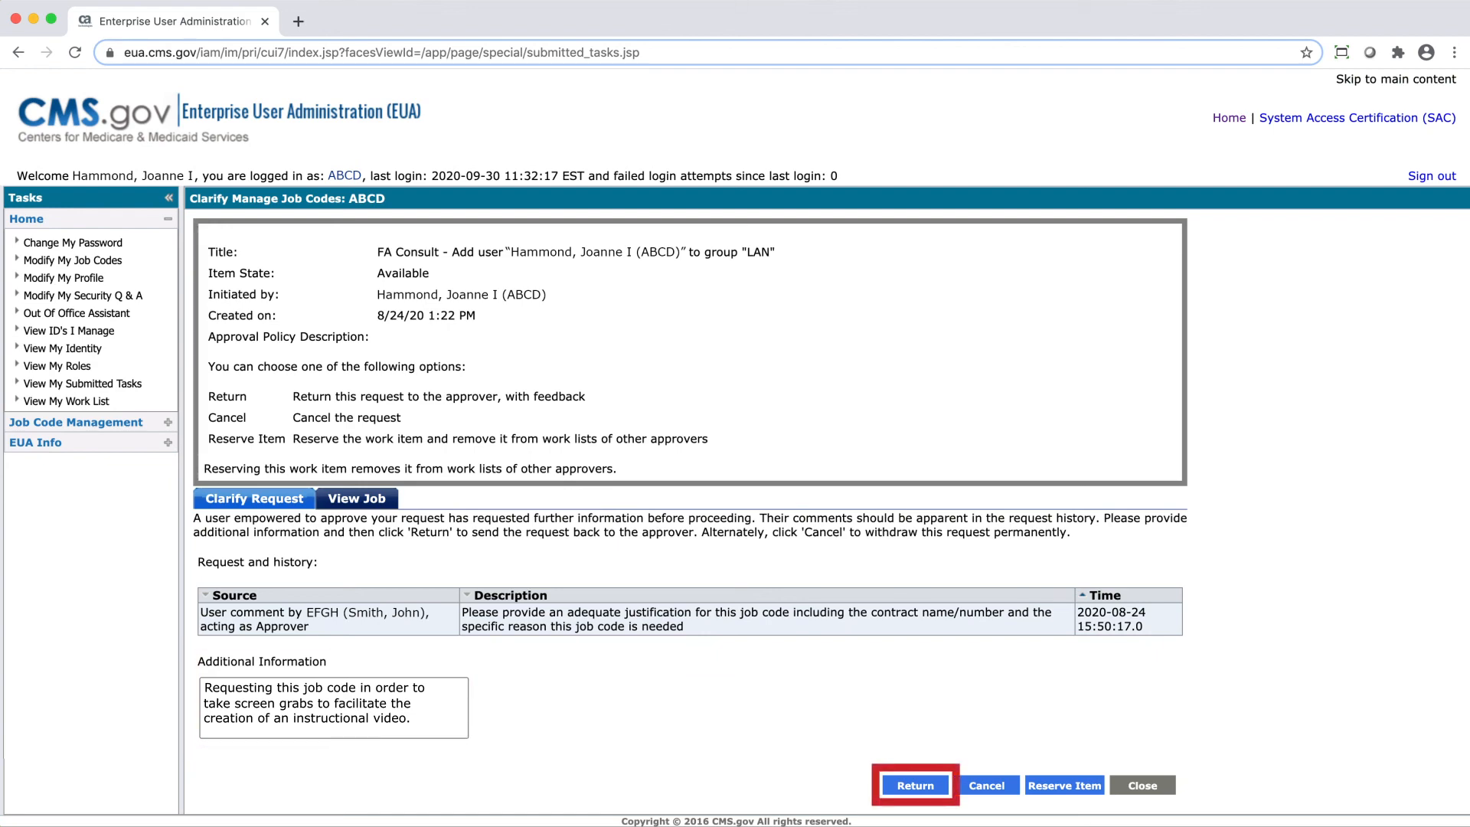